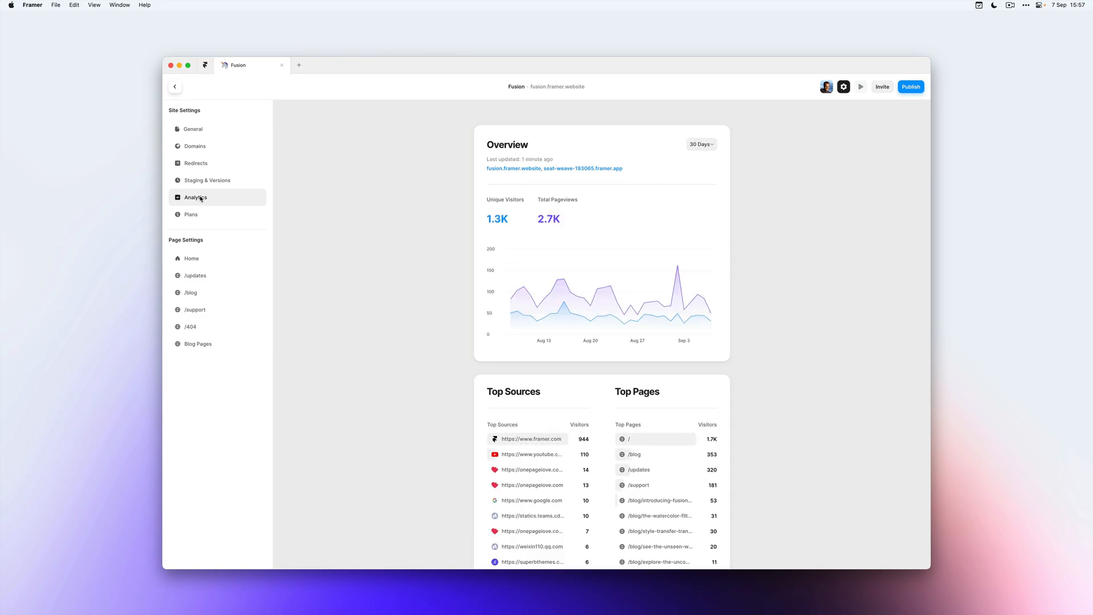
- Scroll the Analytics page down to the Top Sources and Top Pages visitor cards
click(700, 144)
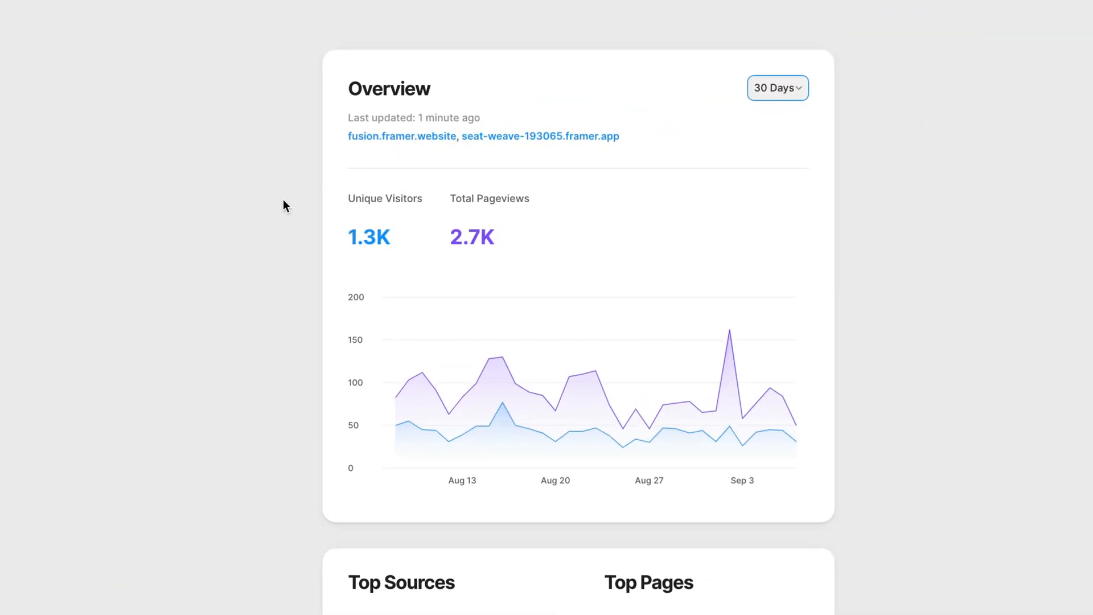
mouse_move(411, 213)
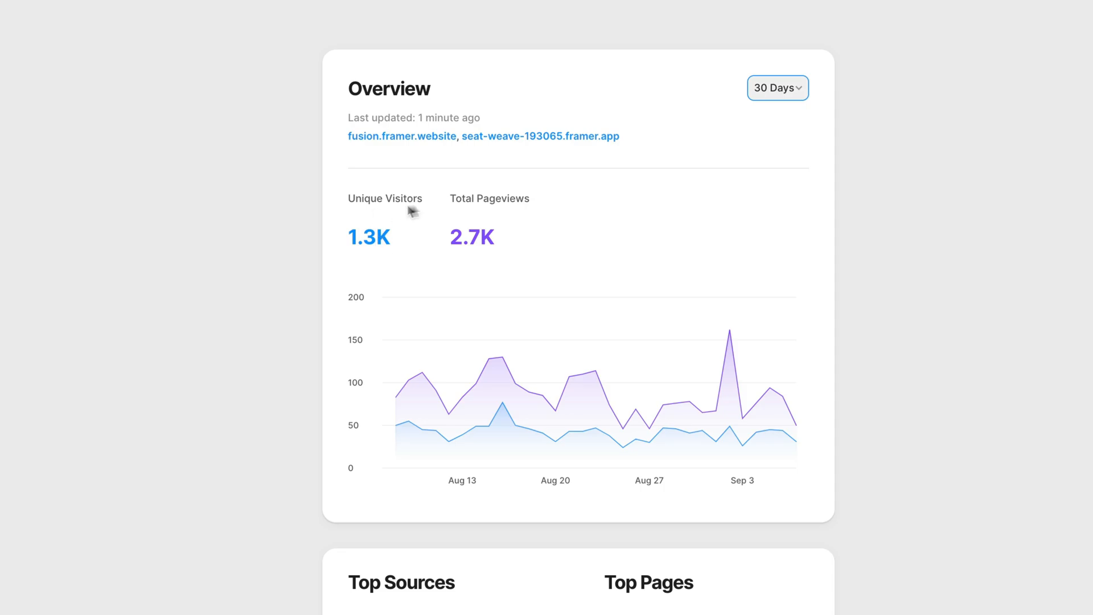
mouse_move(472, 252)
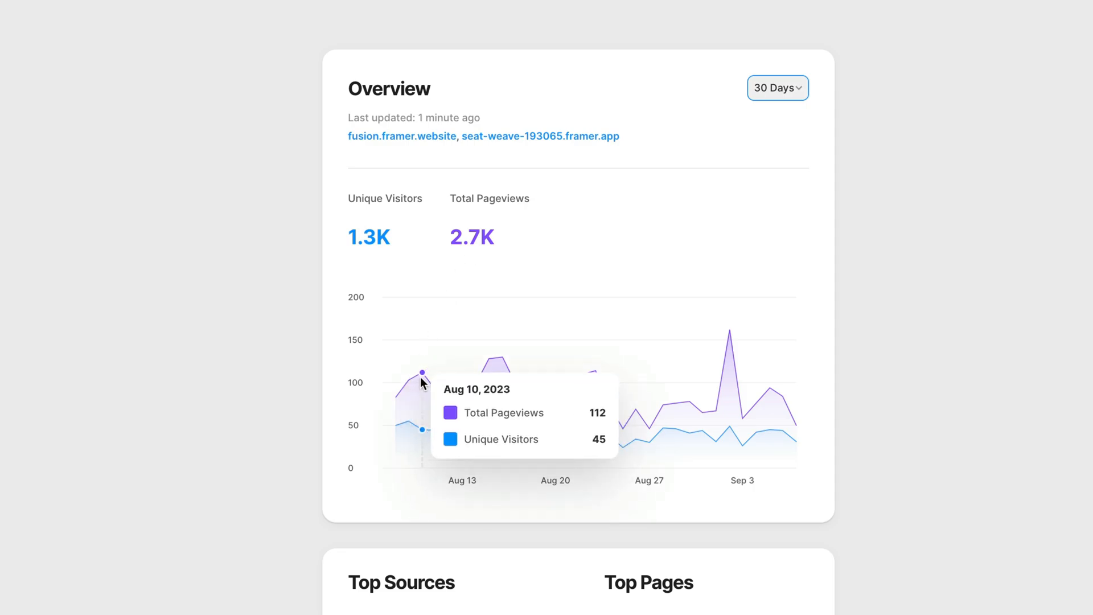
mouse_move(503, 374)
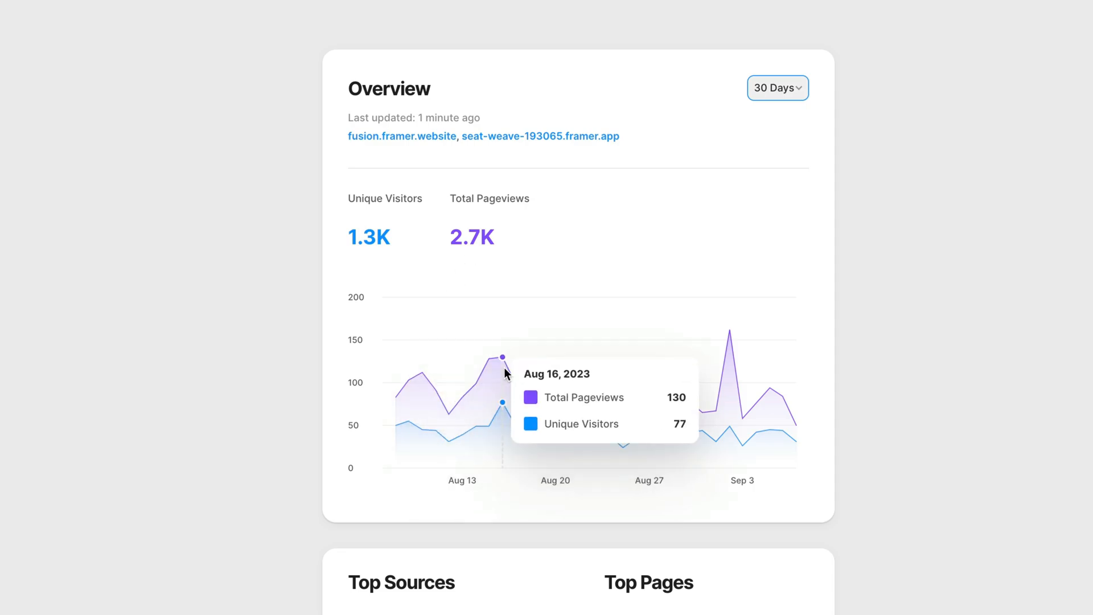
mouse_move(594, 383)
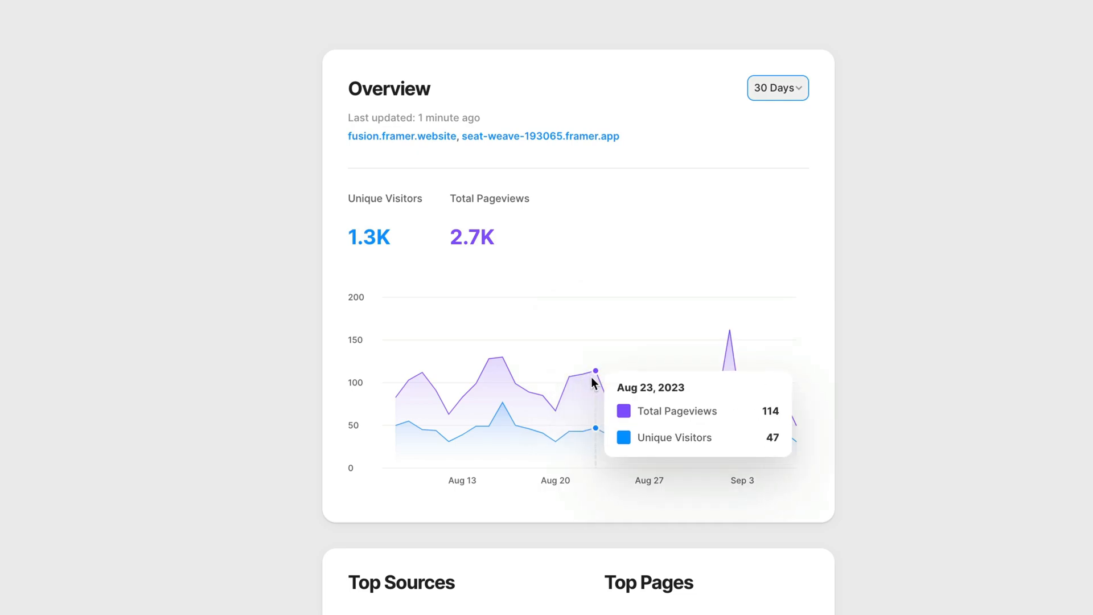
mouse_move(596, 386)
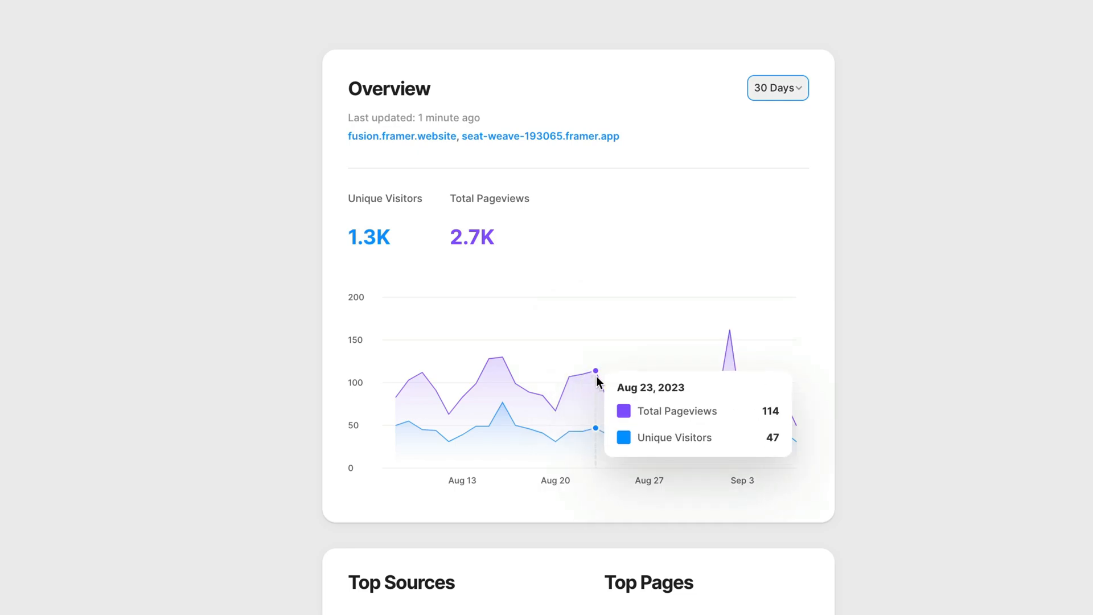
mouse_move(723, 386)
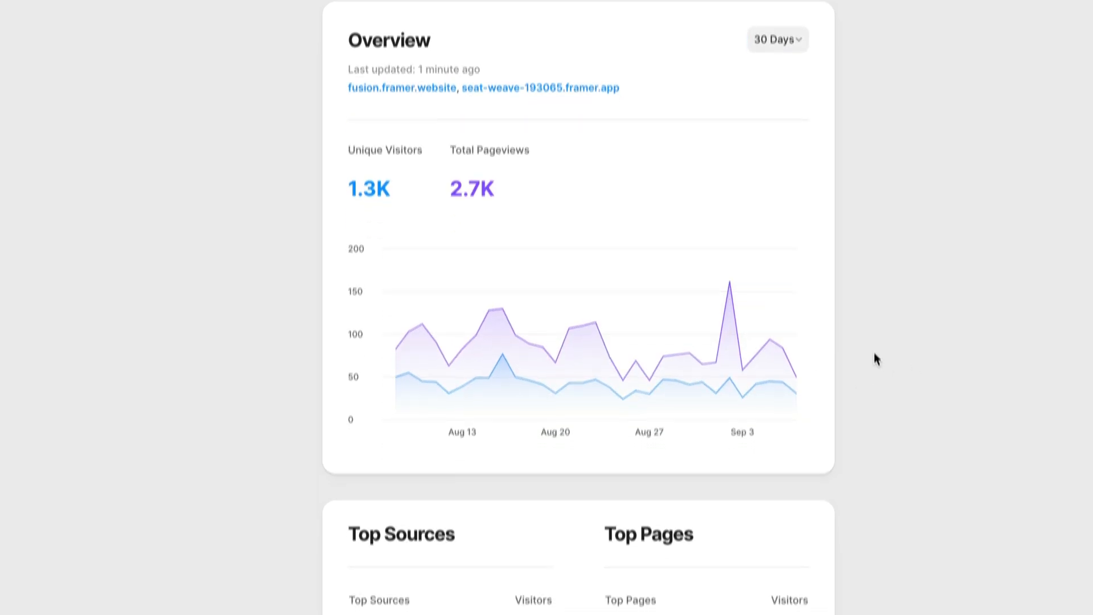
scroll(down, 3)
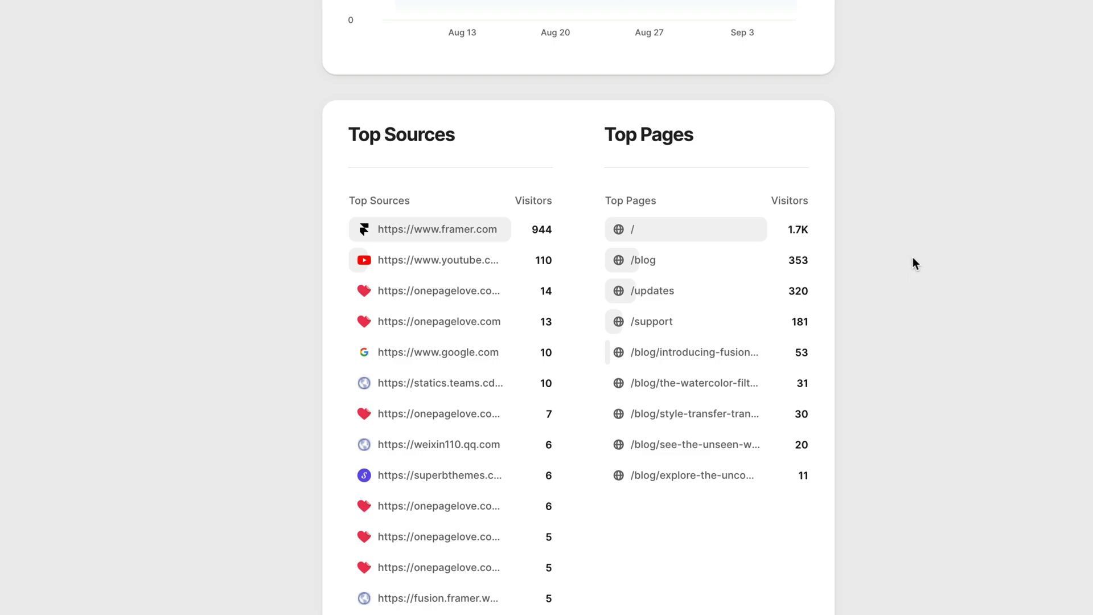
scroll(down, 3)
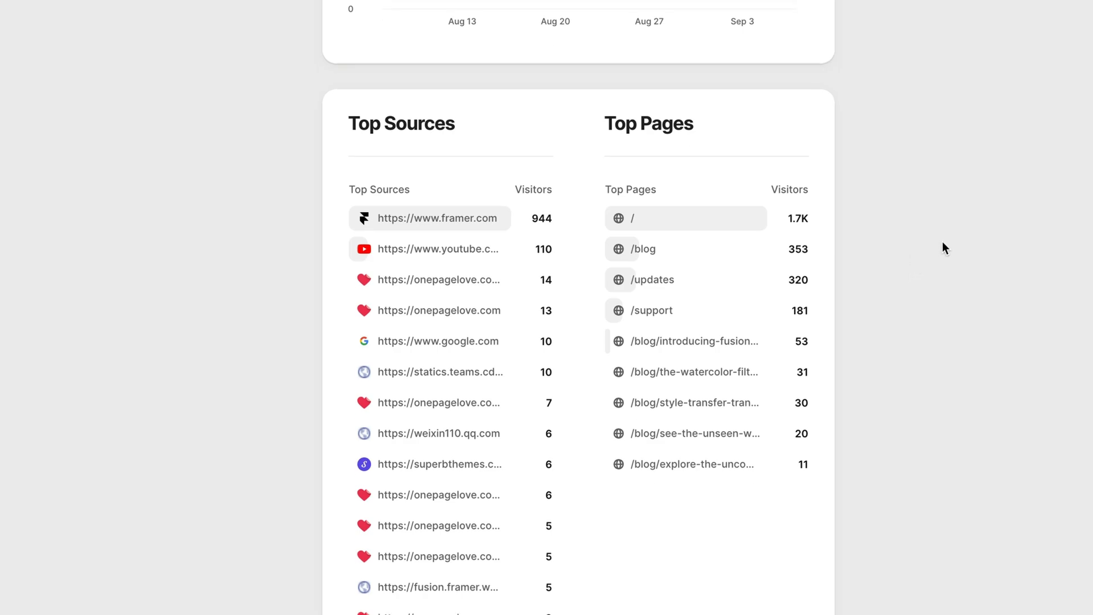
mouse_move(946, 206)
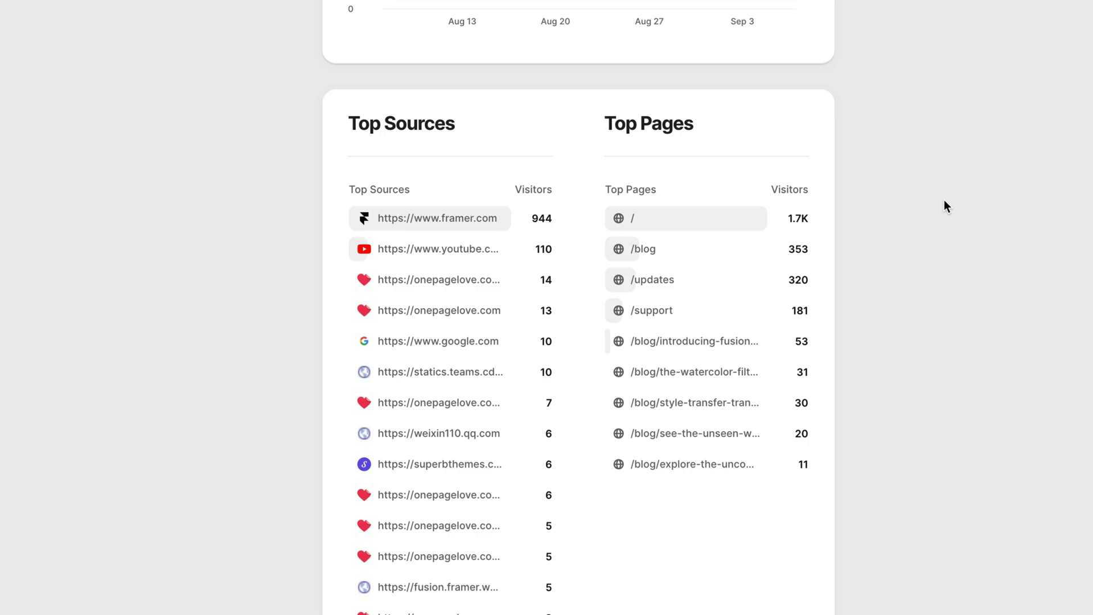
mouse_move(951, 203)
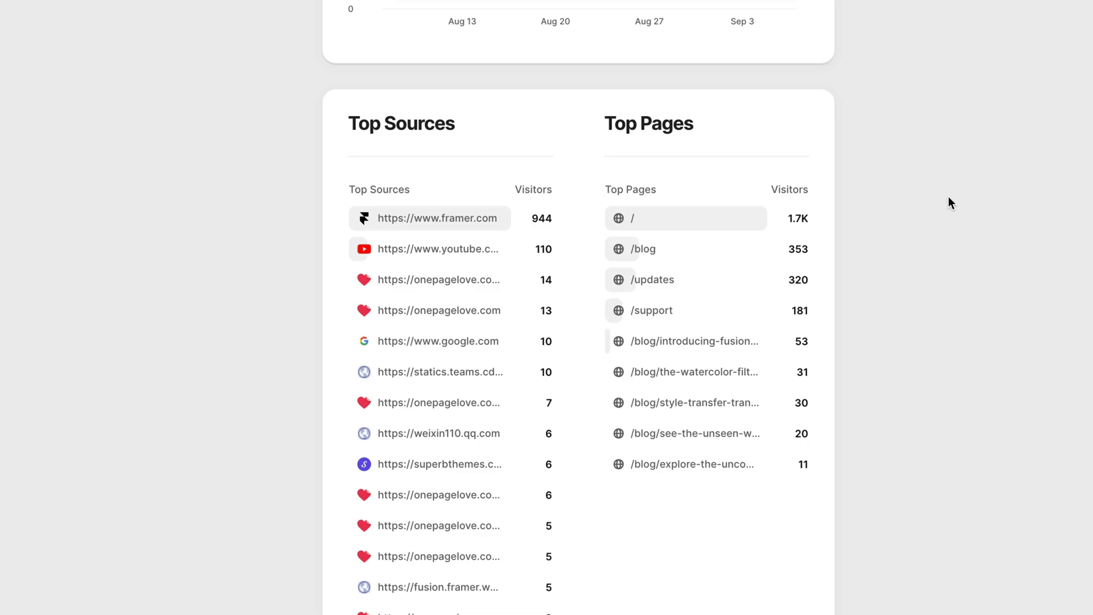
mouse_move(943, 207)
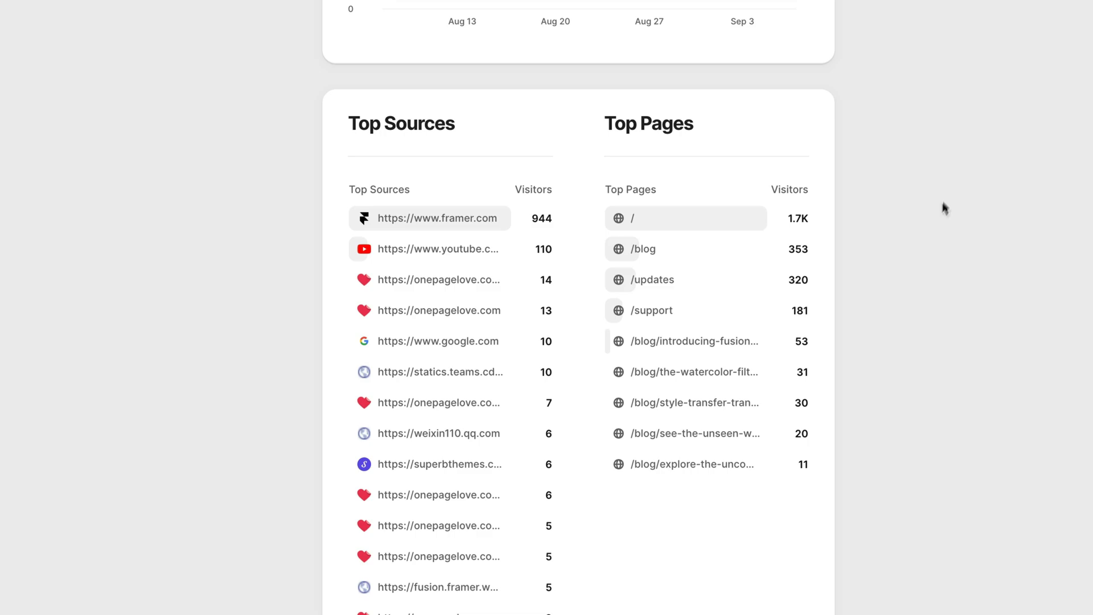